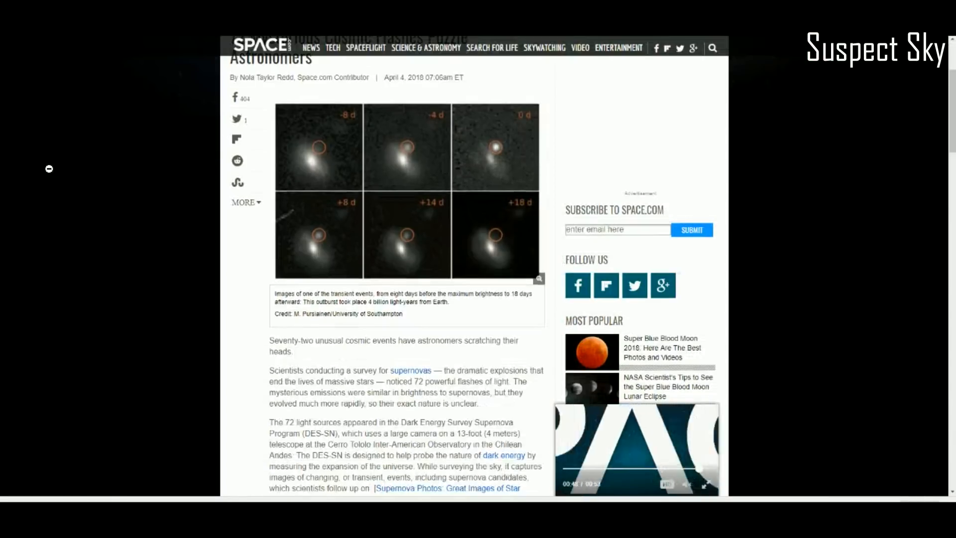
Read the Space.com article on 72 mysterious supernova-like flashes to its closing quote and author credit.
{"action": "scroll", "scroll_direction": "down", "scroll_amount": 3}
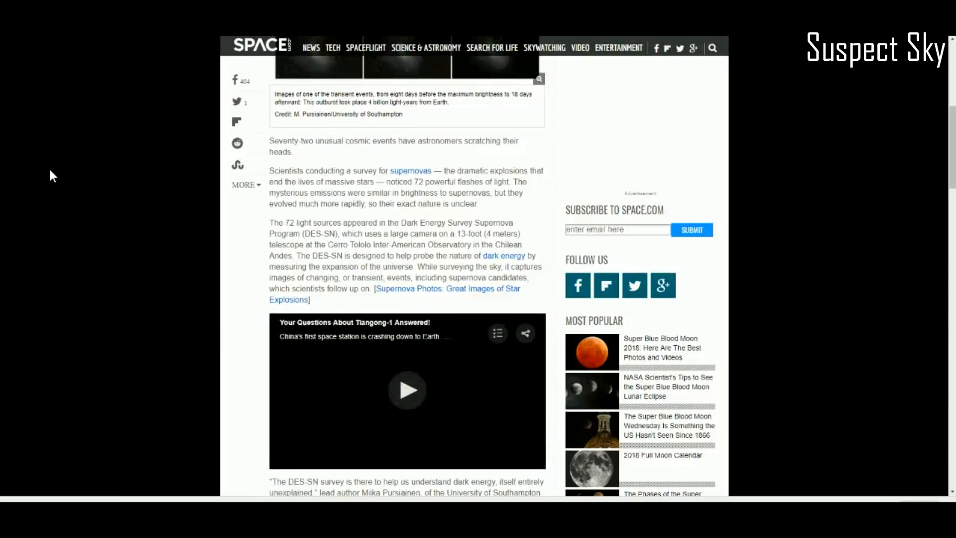
{"action": "left_click", "coordinate": [407, 390]}
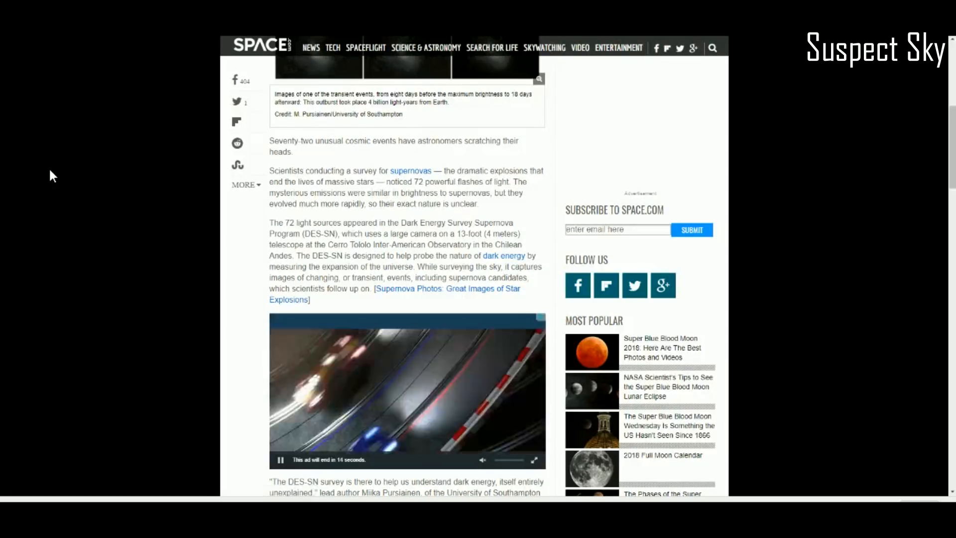
{"action": "scroll", "scroll_direction": "down", "scroll_amount": 3}
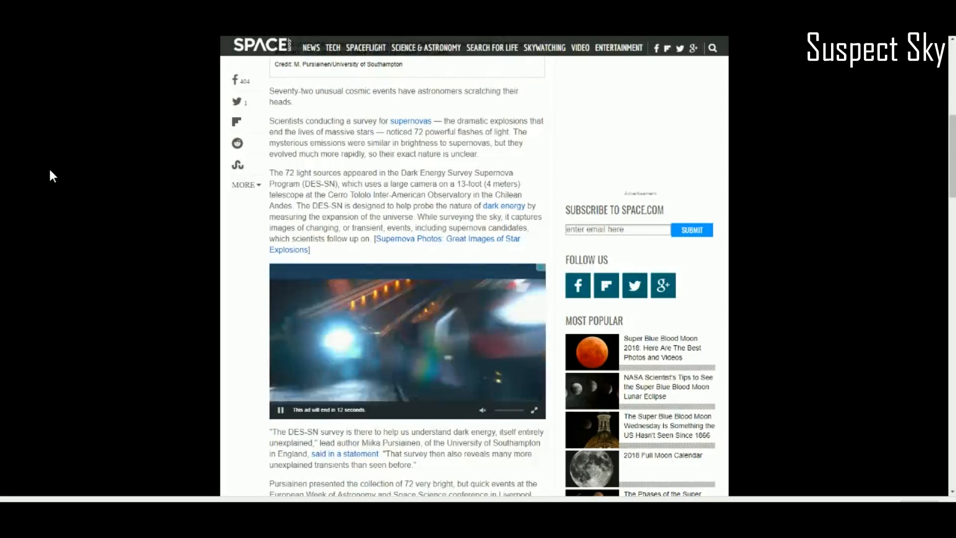
{"action": "scroll", "scroll_direction": "down", "scroll_amount": 3}
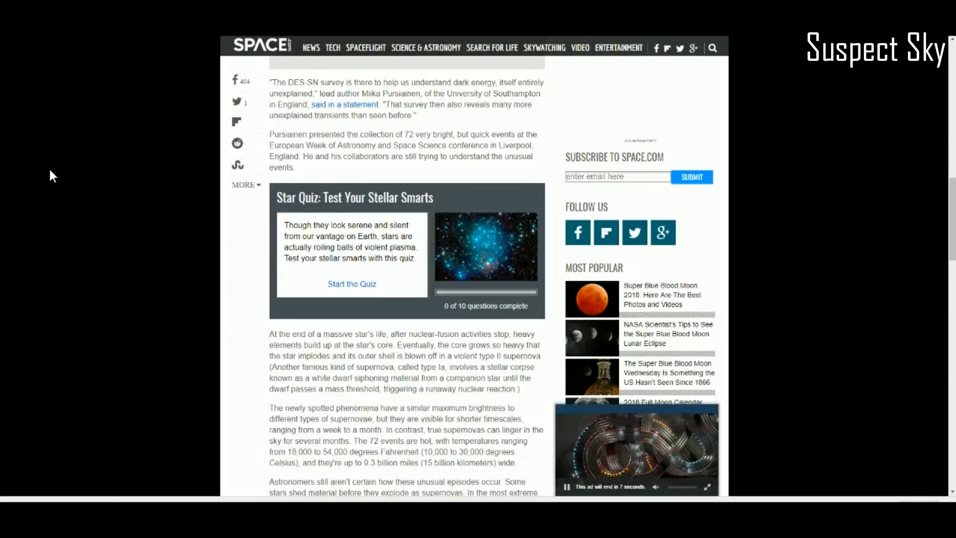
{"action": "scroll", "scroll_direction": "down", "scroll_amount": 3}
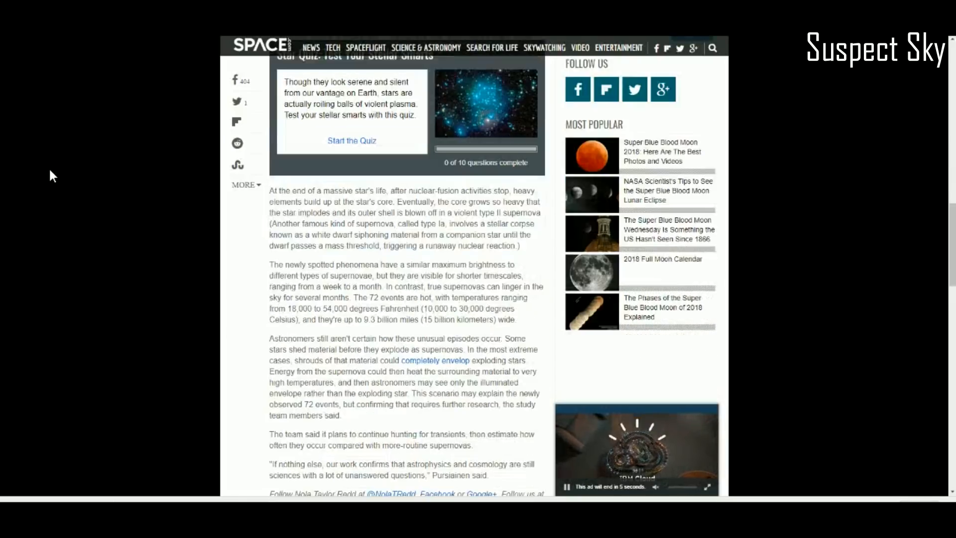
{"action": "scroll", "scroll_direction": "down", "scroll_amount": 3}
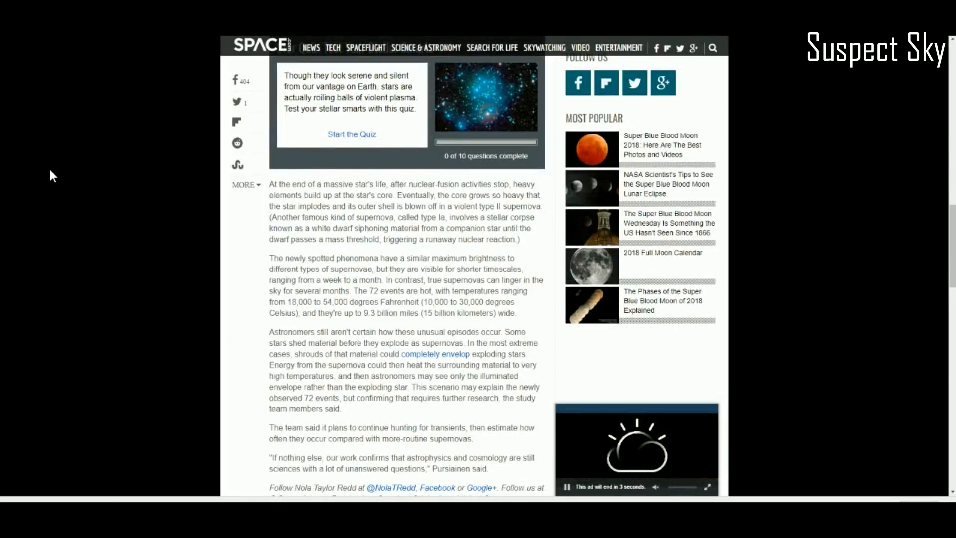
{"action": "scroll", "scroll_direction": "down", "scroll_amount": 3}
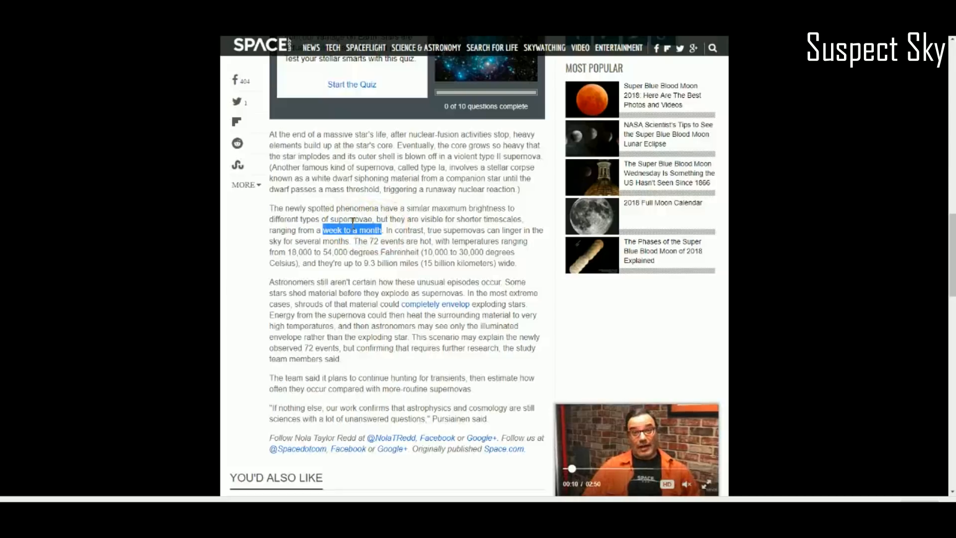
Highlight the sentence about continuing to hunt transients and the closing quote on unanswered questions.
{"action": "scroll", "scroll_direction": "down", "scroll_amount": 3}
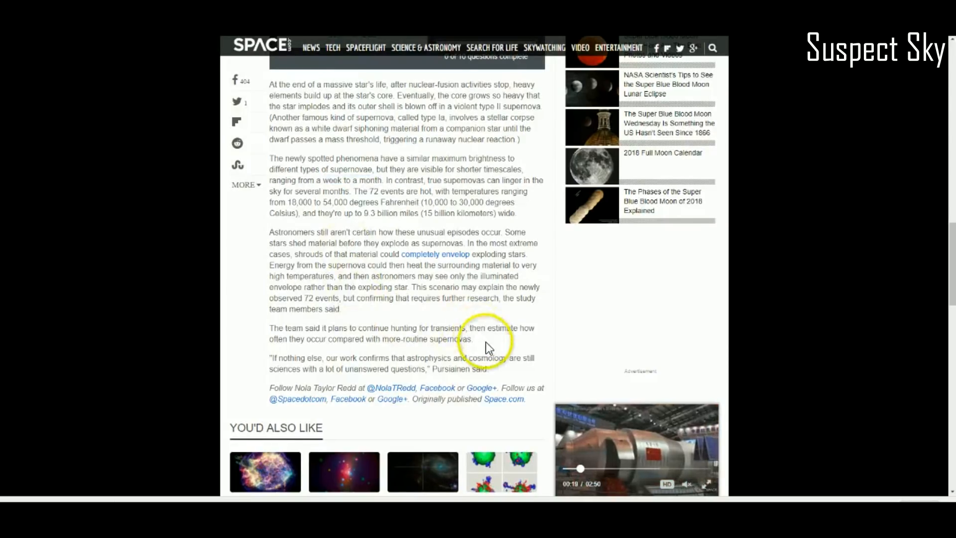
{"action": "left_click_drag", "start_coordinate": [427, 328], "coordinate": [472, 339]}
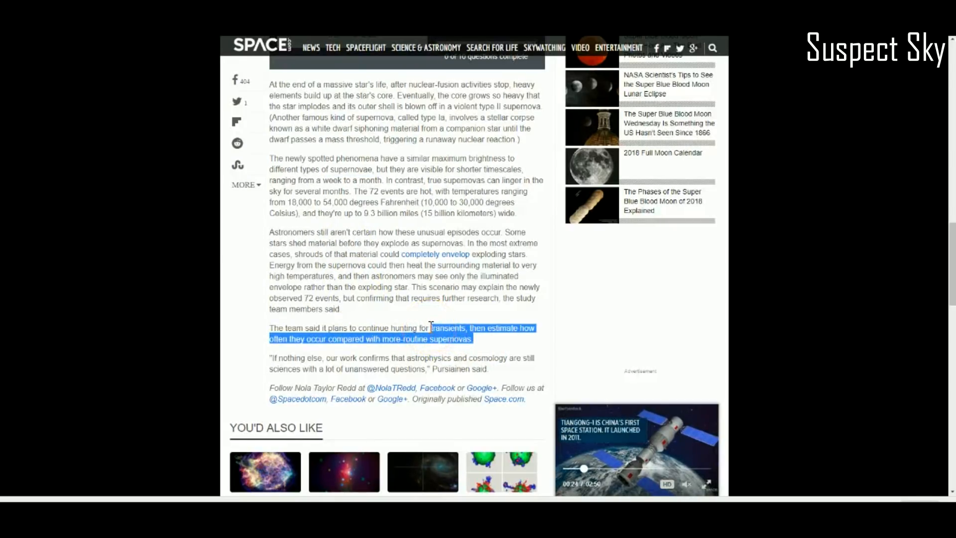
{"action": "left_click", "coordinate": [388, 338]}
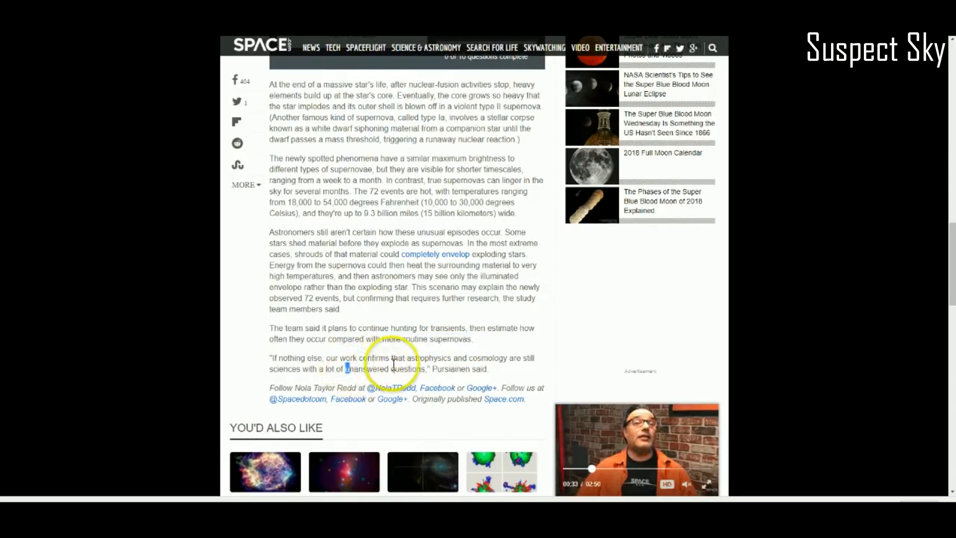
{"action": "left_click_drag", "start_coordinate": [345, 369], "coordinate": [426, 368]}
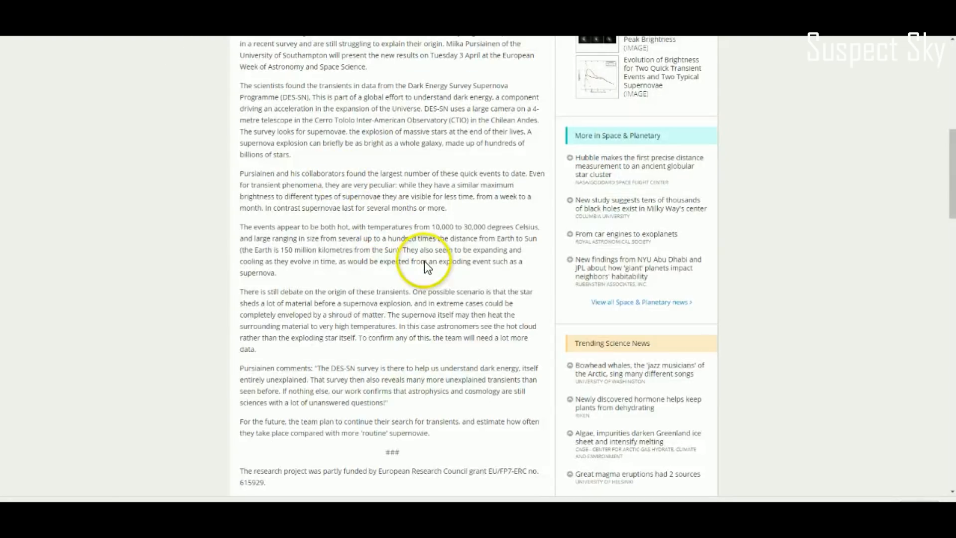
Skim the EurekAlert release and the Mysterious Universe piece on unexplained deep-space explosions.
{"action": "scroll", "scroll_direction": "up", "scroll_amount": 3}
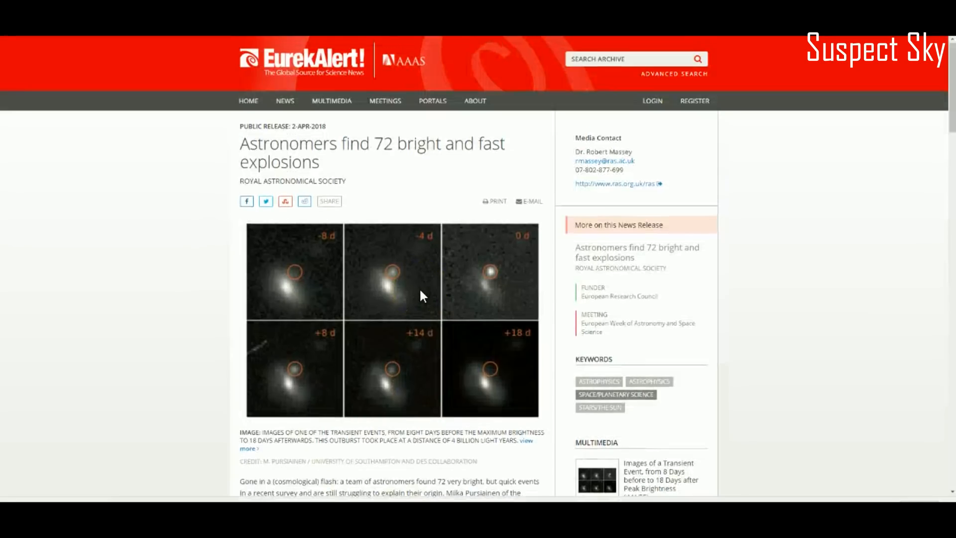
{"action": "scroll", "scroll_direction": "down", "scroll_amount": 3}
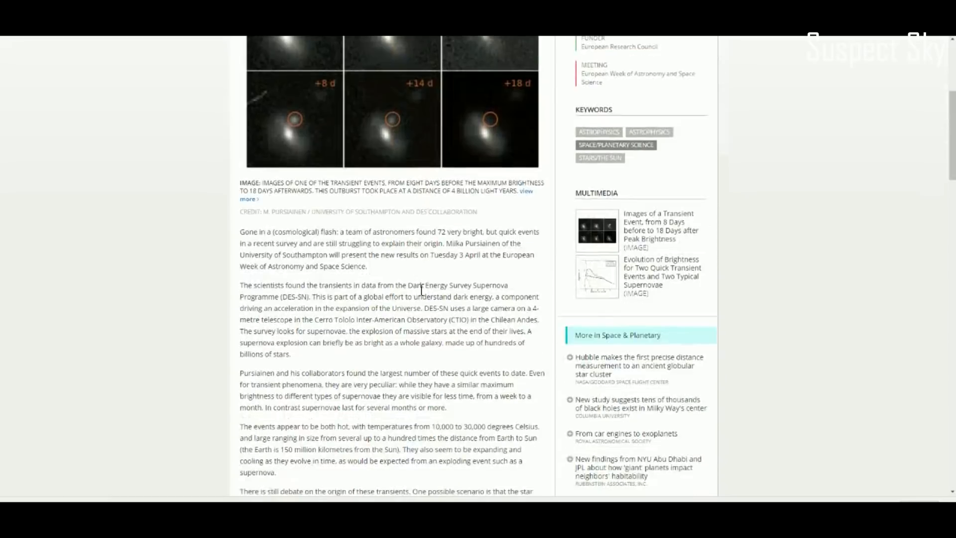
{"action": "scroll", "scroll_direction": "down", "scroll_amount": 3}
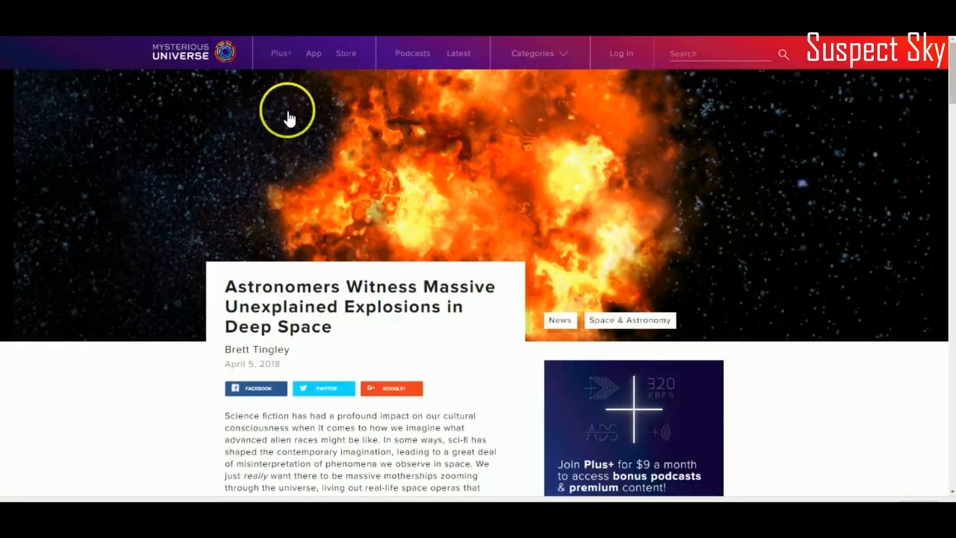
{"action": "scroll", "scroll_direction": "down", "scroll_amount": 3}
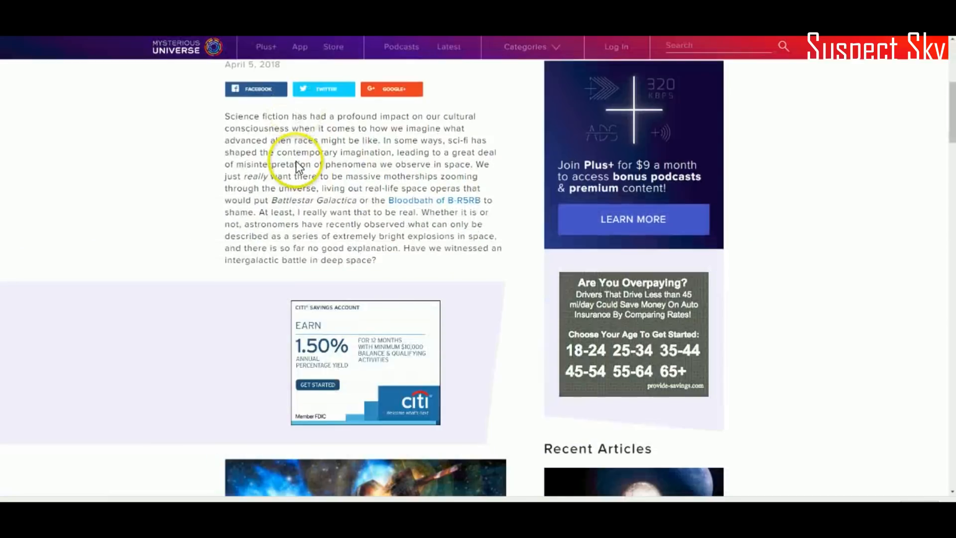
{"action": "scroll", "scroll_direction": "down", "scroll_amount": 3}
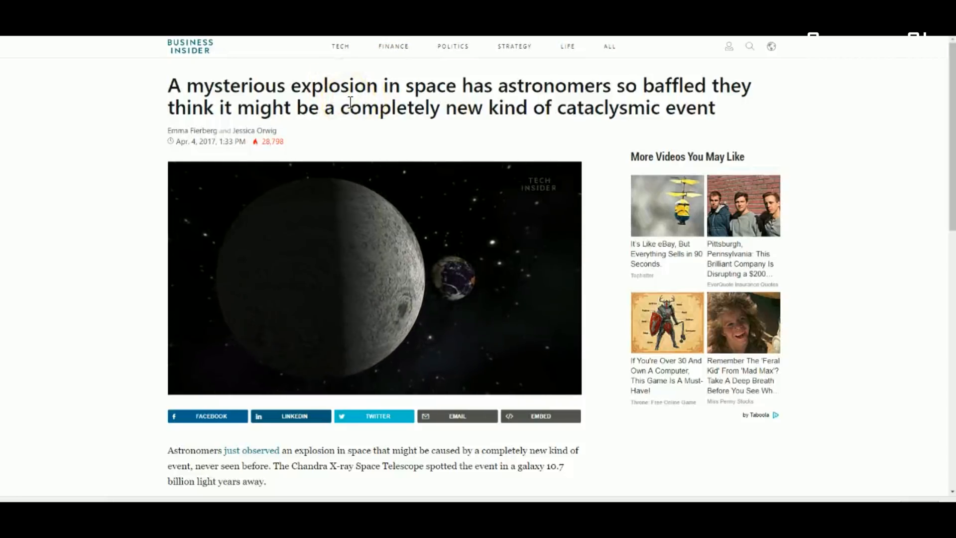
Scroll through the ScienceAlert article on an explosion from a galaxy 10.7 billion light-years away.
{"action": "scroll", "scroll_direction": "down", "scroll_amount": 3}
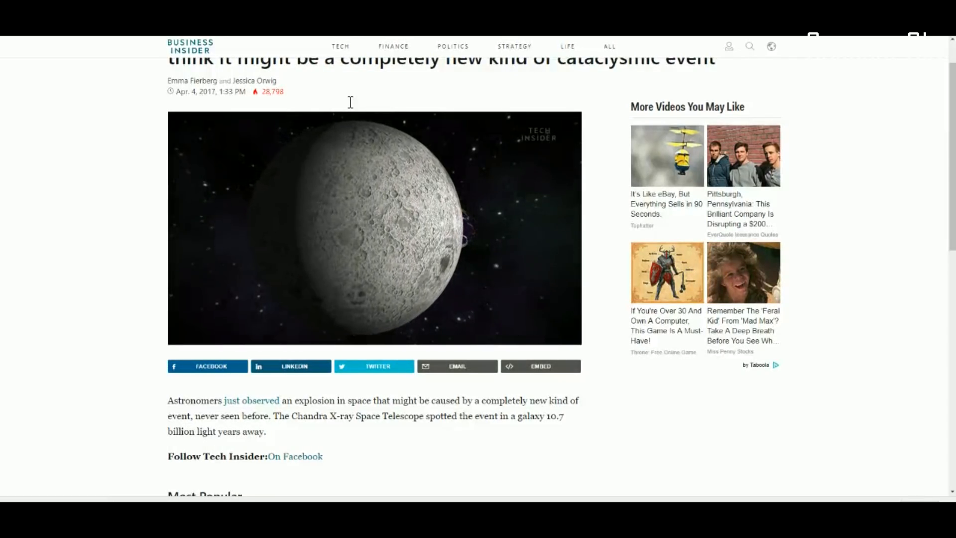
{"action": "scroll", "scroll_direction": "down", "scroll_amount": 3}
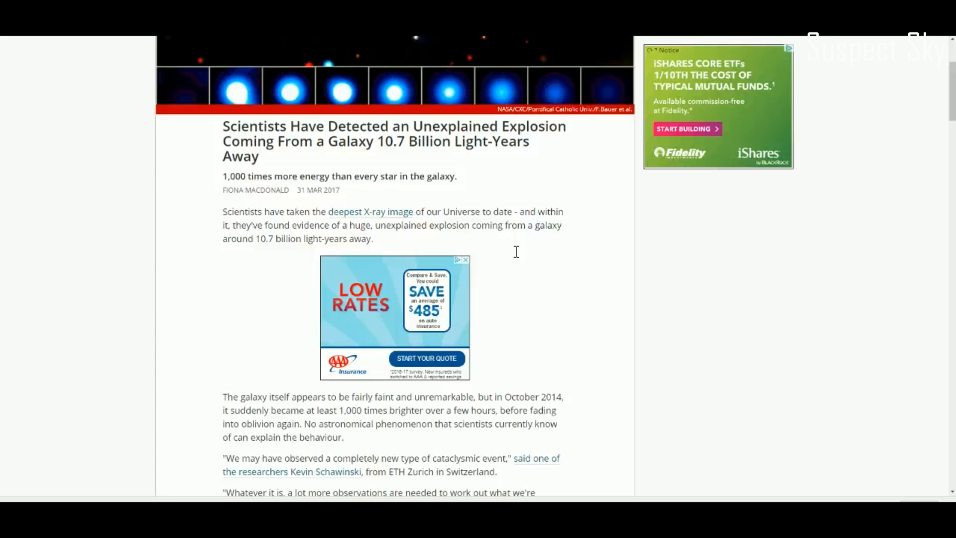
{"action": "mouse_move", "coordinate": [511, 258]}
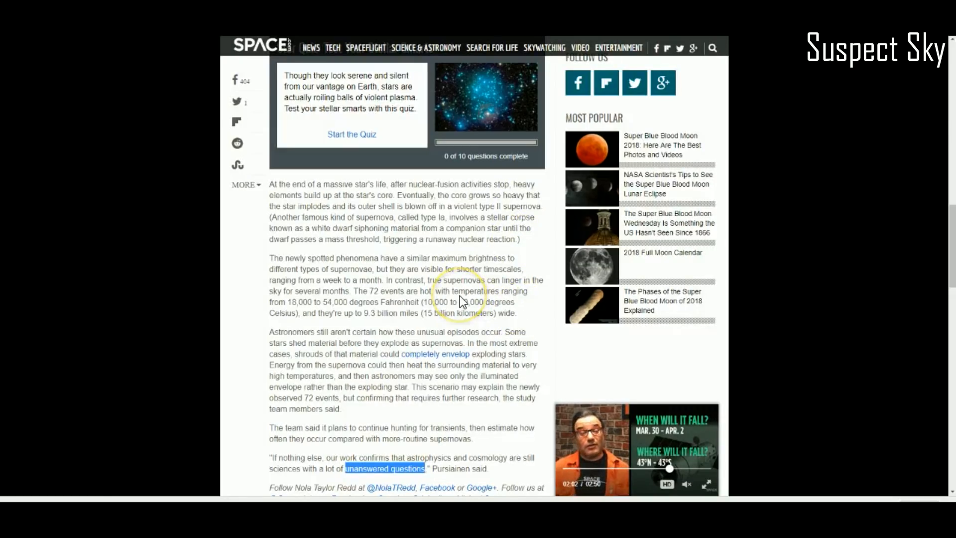
{"action": "mouse_move", "coordinate": [451, 253]}
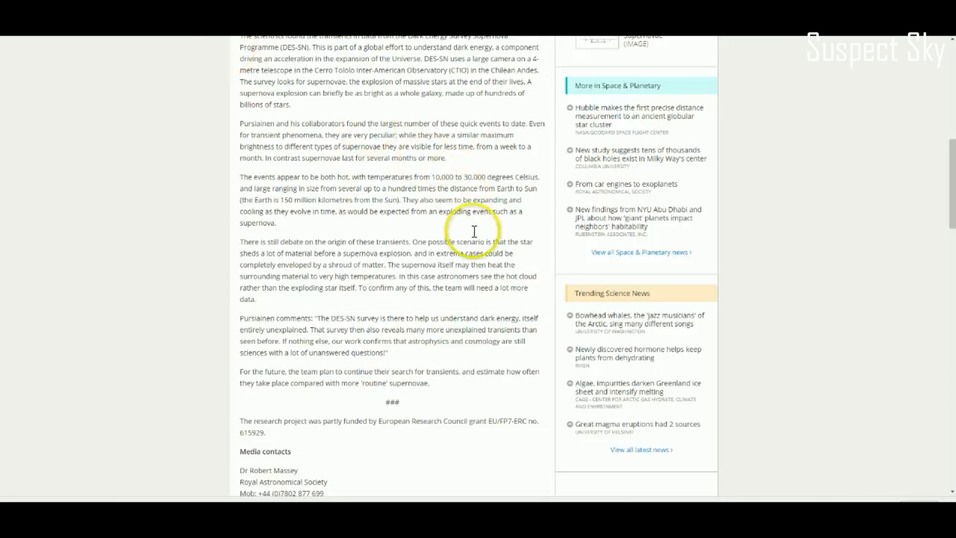
{"action": "mouse_move", "coordinate": [433, 179]}
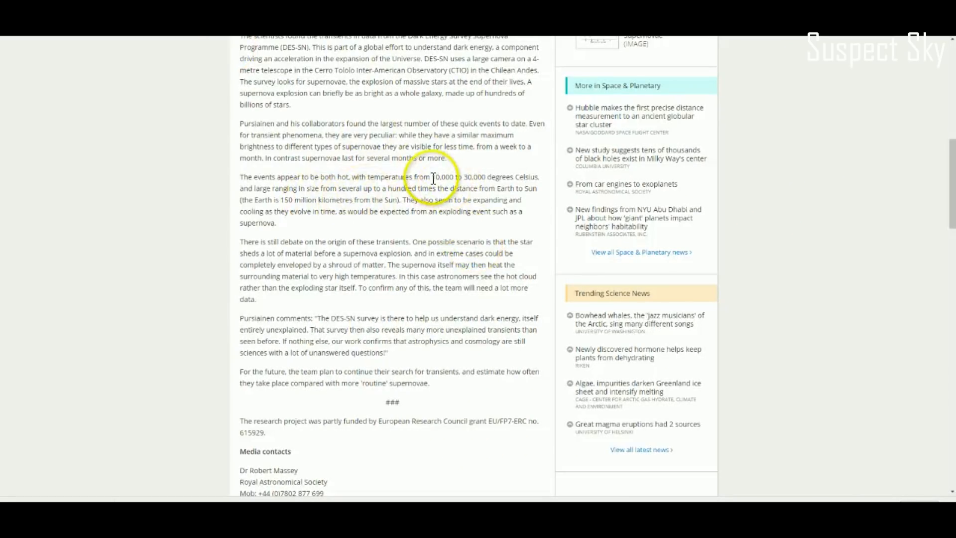
{"action": "mouse_move", "coordinate": [299, 186]}
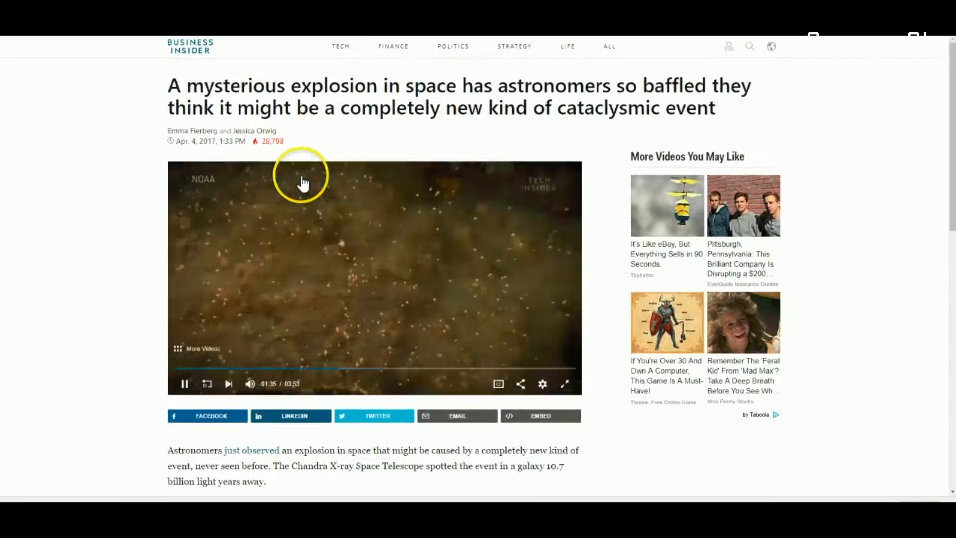
Scroll the Tech Times article on the strongest fast radio burst signal captured in Australia.
{"action": "scroll", "scroll_direction": "down", "scroll_amount": 3}
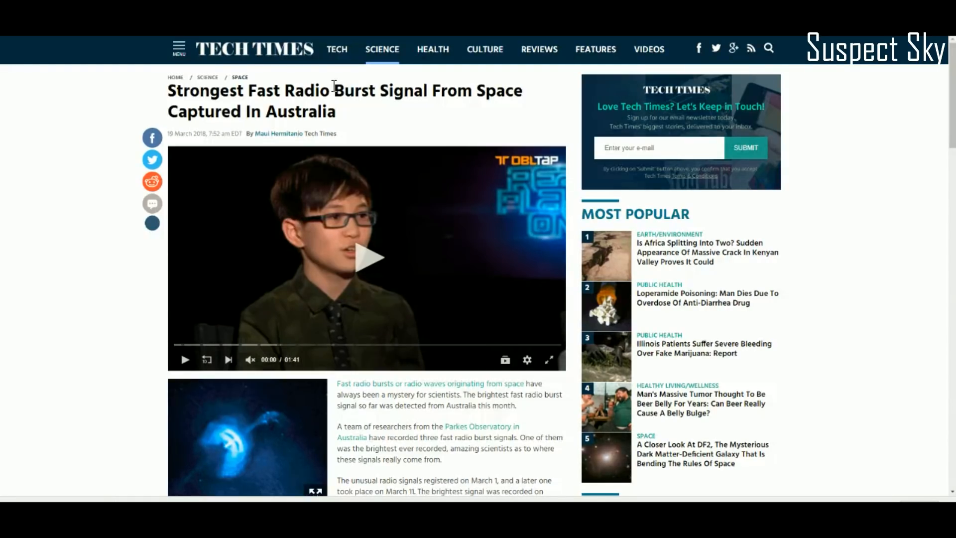
{"action": "scroll", "scroll_direction": "down", "scroll_amount": 3}
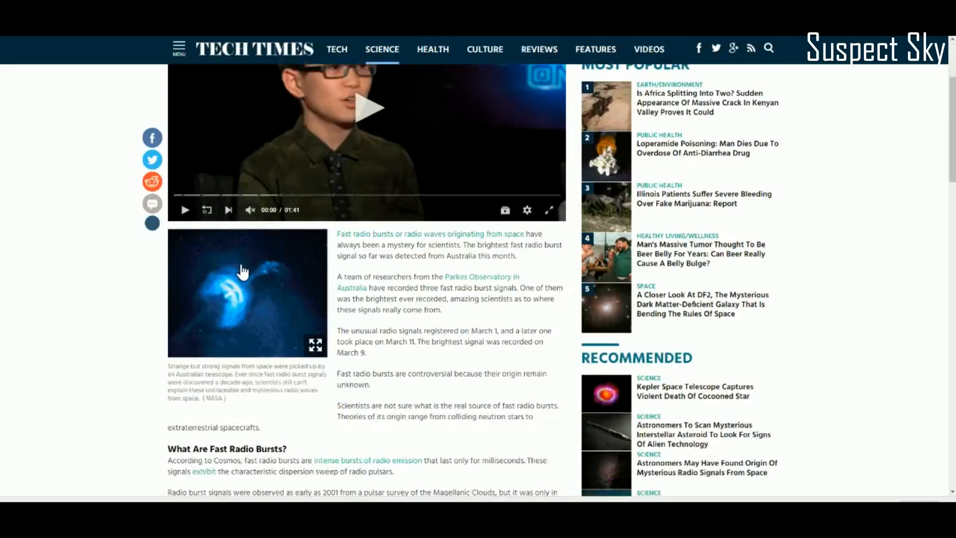
{"action": "scroll", "scroll_direction": "down", "scroll_amount": 3}
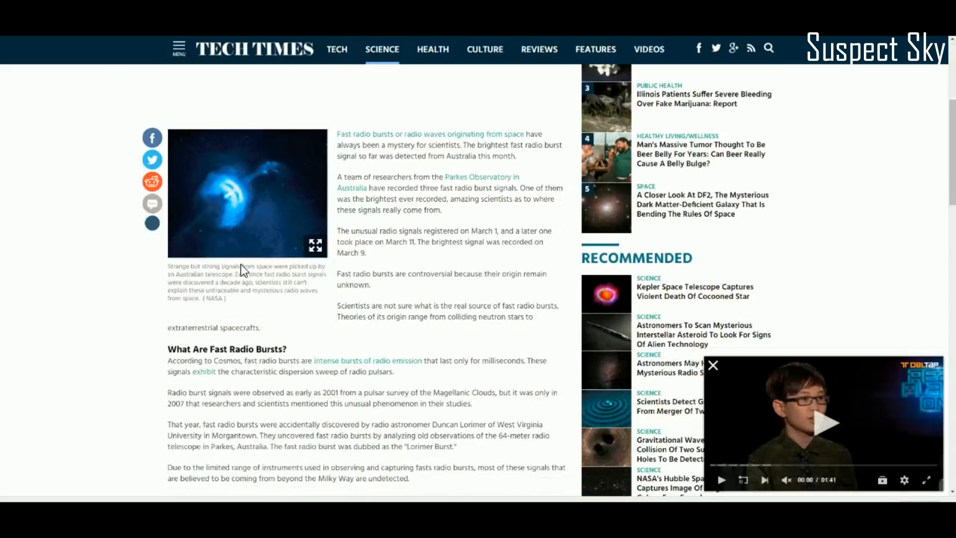
{"action": "scroll", "scroll_direction": "down", "scroll_amount": 3}
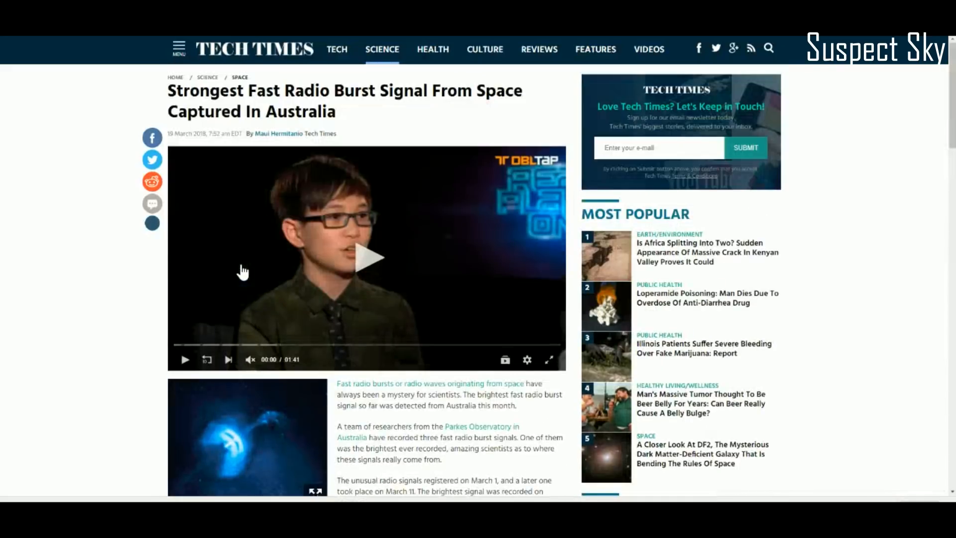
{"action": "scroll", "scroll_direction": "down", "scroll_amount": 3}
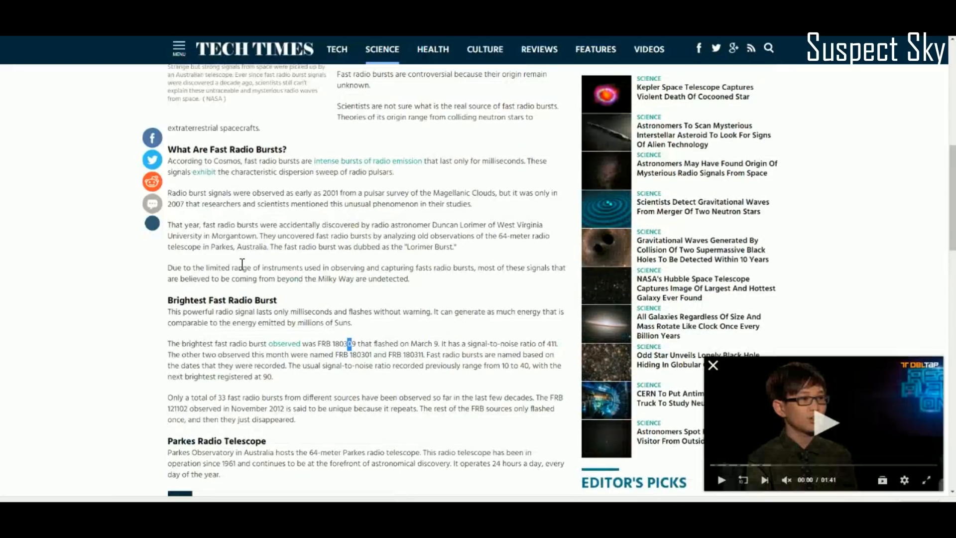
{"action": "scroll", "scroll_direction": "down", "scroll_amount": 3}
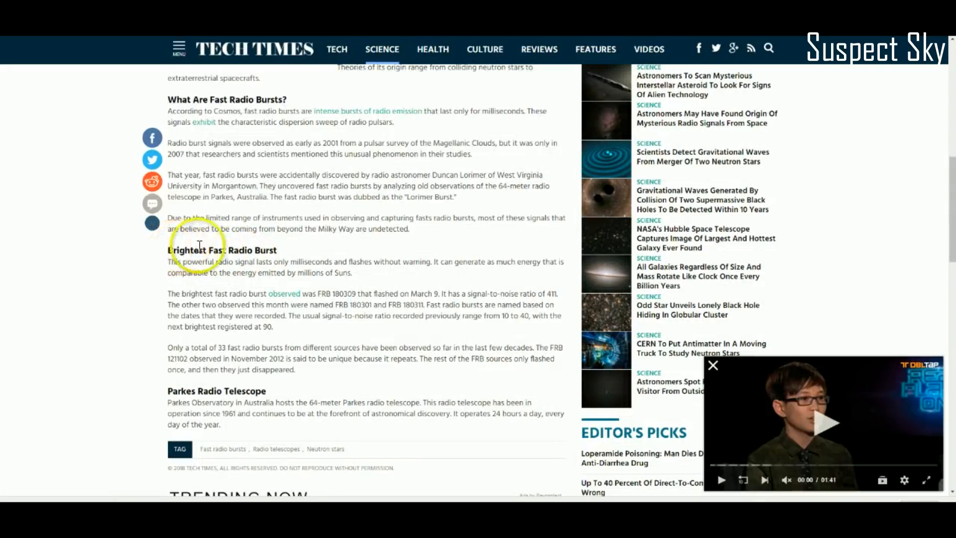
{"action": "mouse_move", "coordinate": [353, 293]}
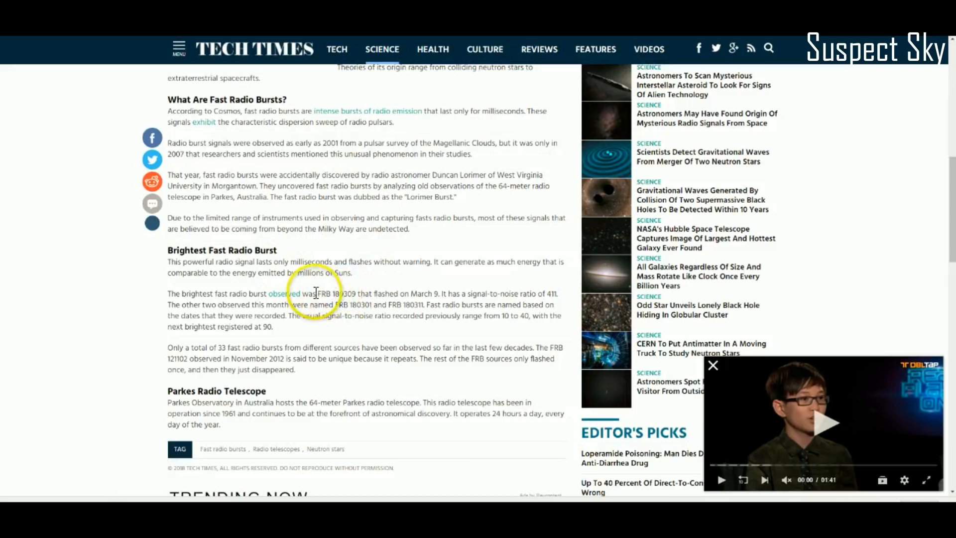
{"action": "double_click", "coordinate": [337, 293]}
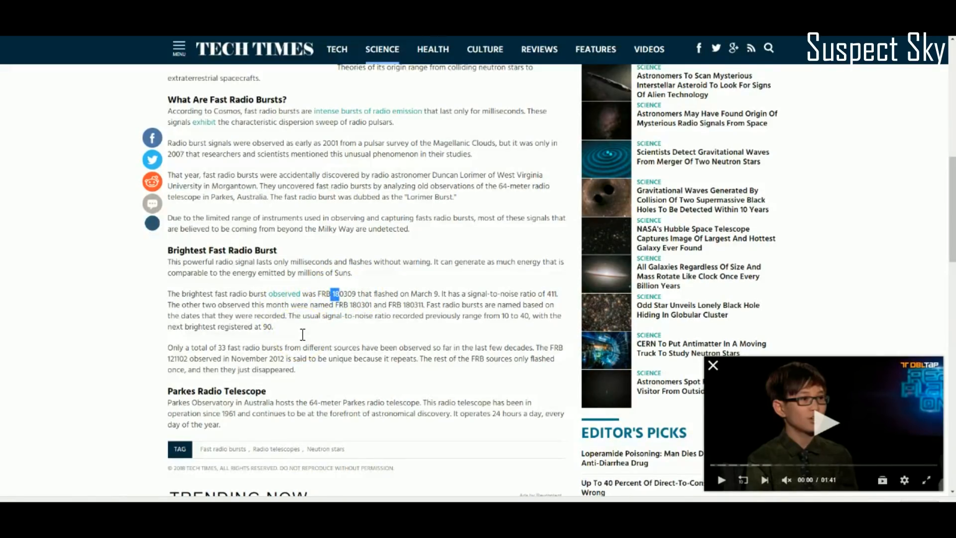
{"action": "scroll", "scroll_direction": "down", "scroll_amount": 3}
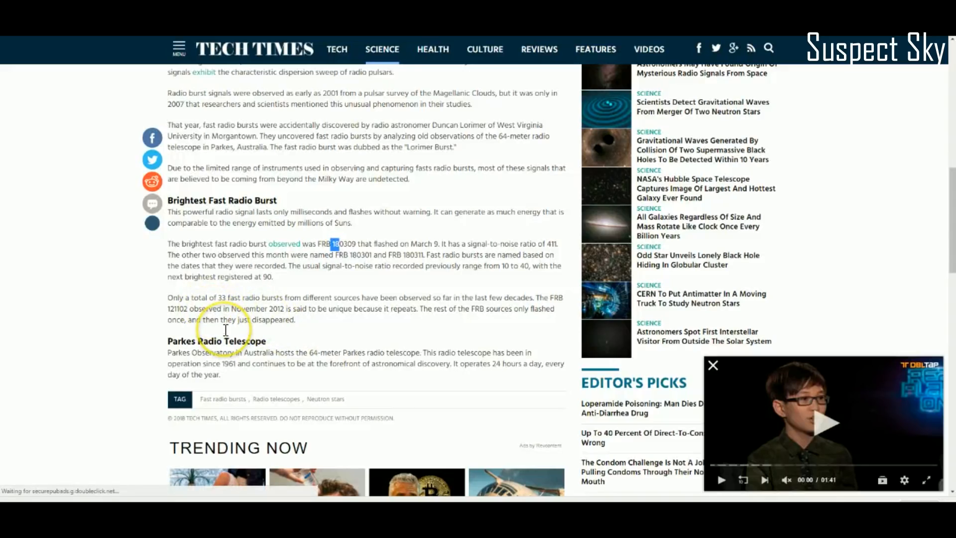
{"action": "mouse_move", "coordinate": [226, 330]}
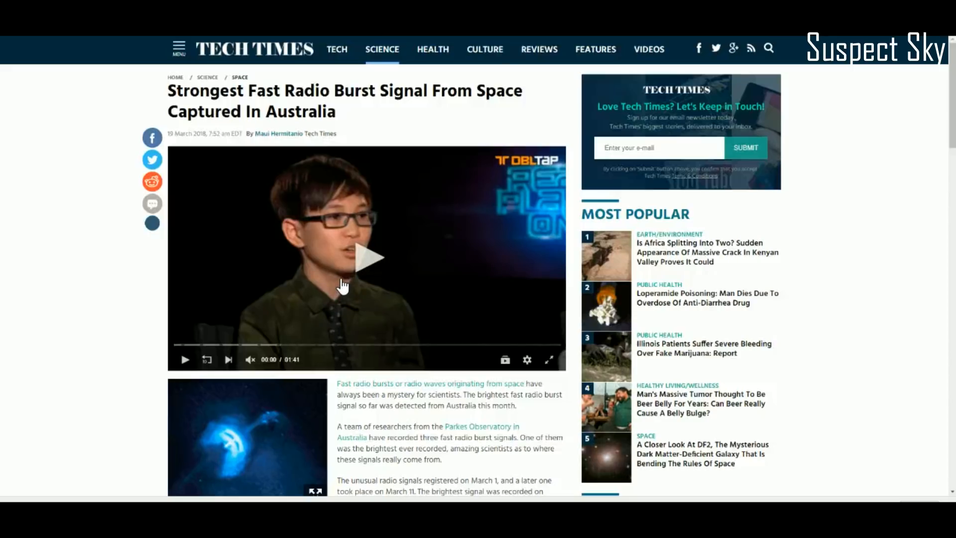
{"action": "mouse_move", "coordinate": [337, 287]}
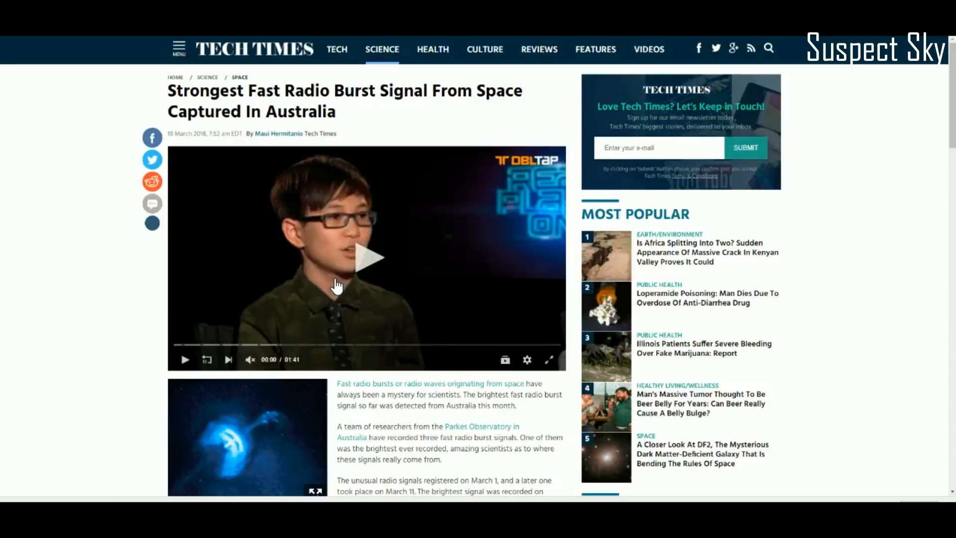